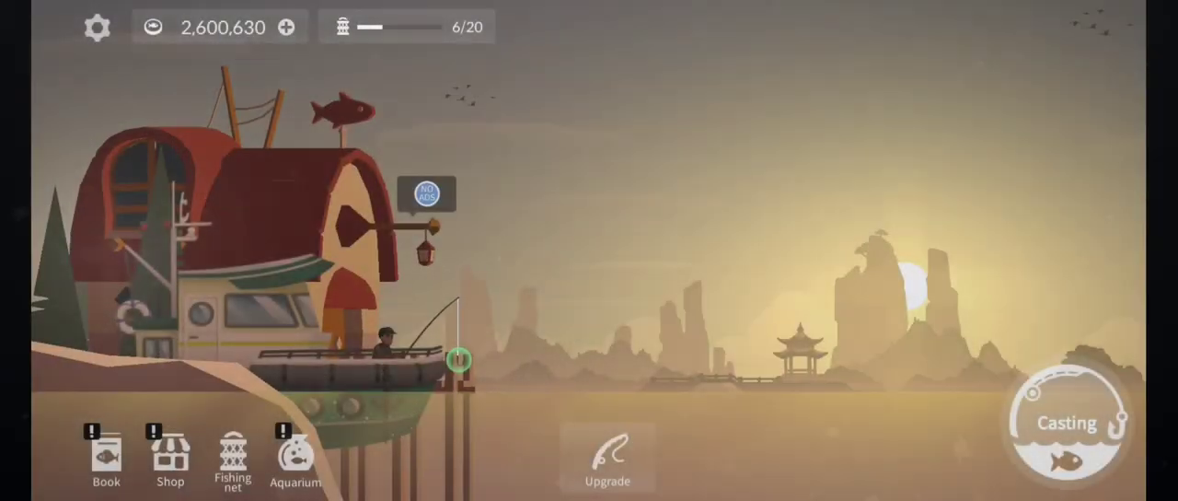
Check the Ancient Sea map in the Book and head to that fishing area
left_click(105, 458)
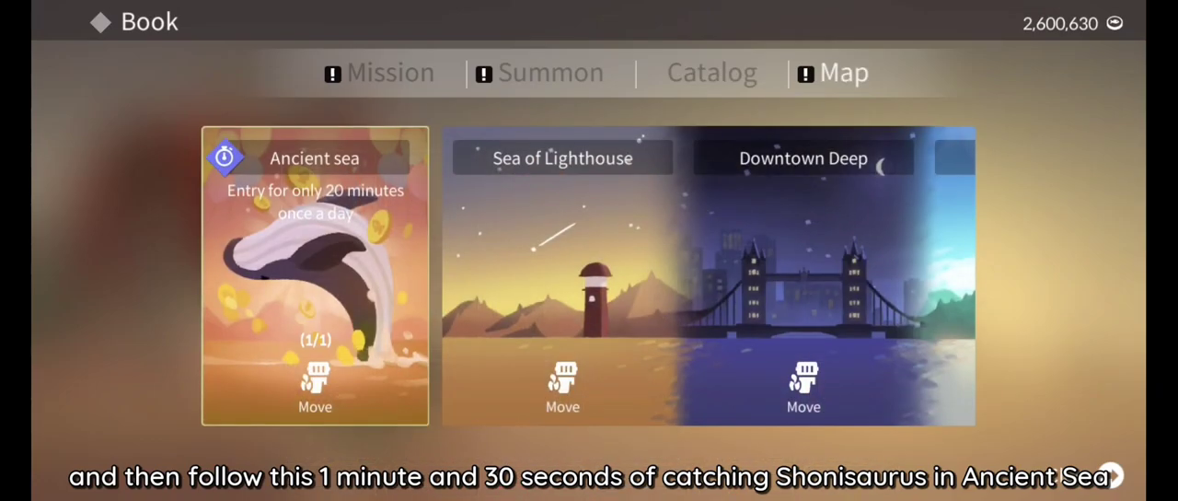
left_click(315, 383)
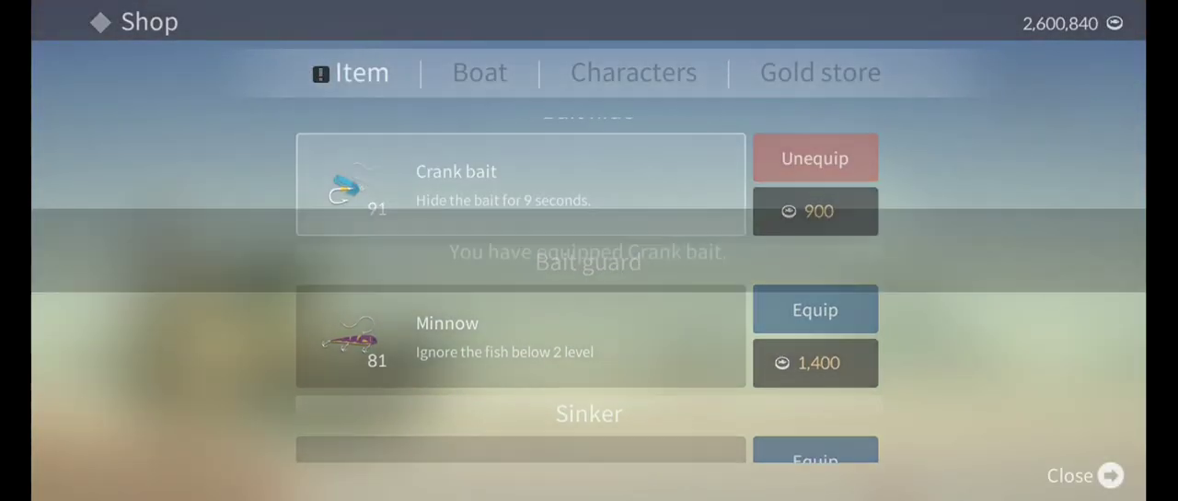
Equip Sinker #2, buy more for 4,900 gold raising stock to 79, and leave the shop
scroll("down", 3)
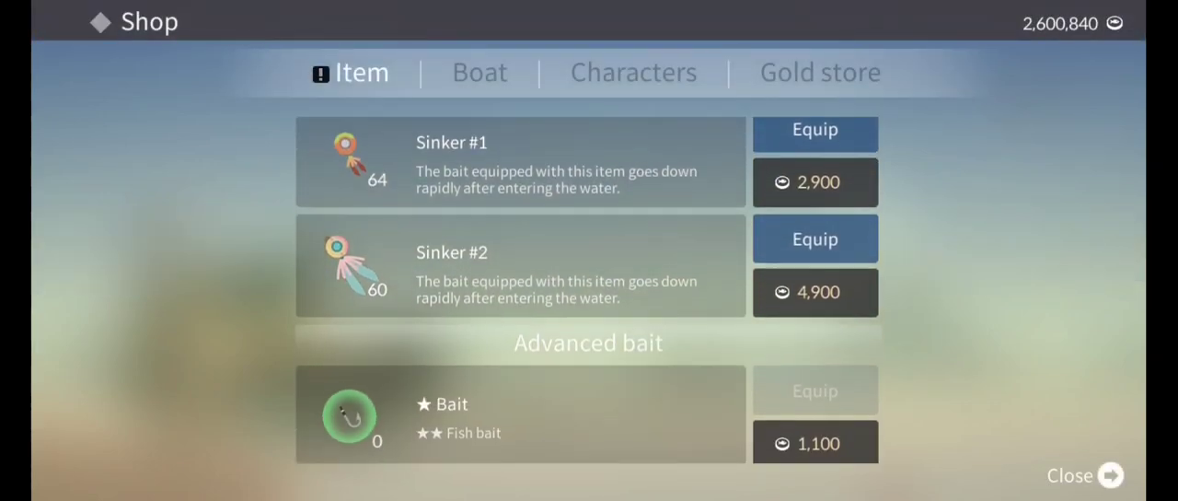
left_click(814, 391)
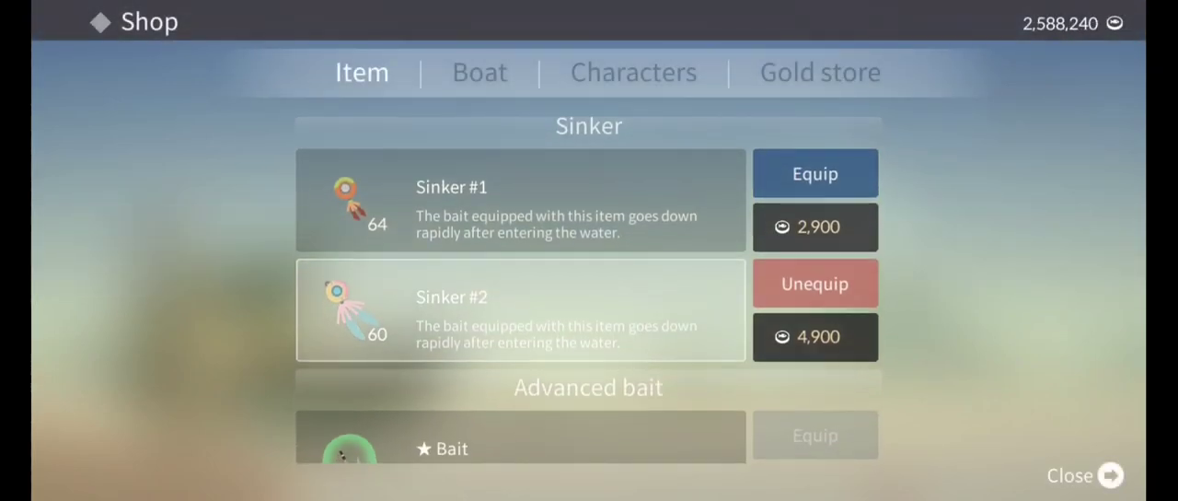
left_click(814, 335)
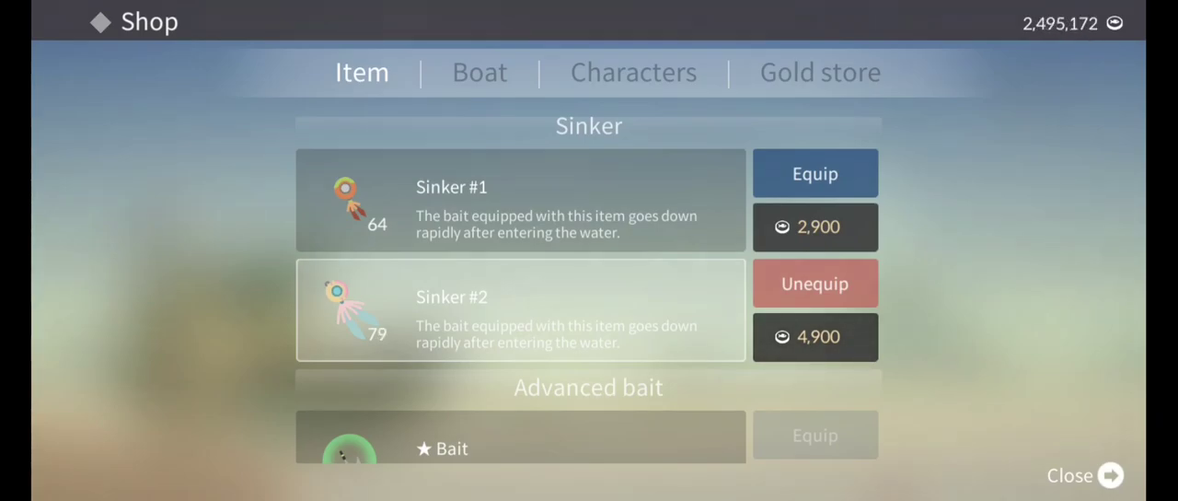
left_click(1085, 475)
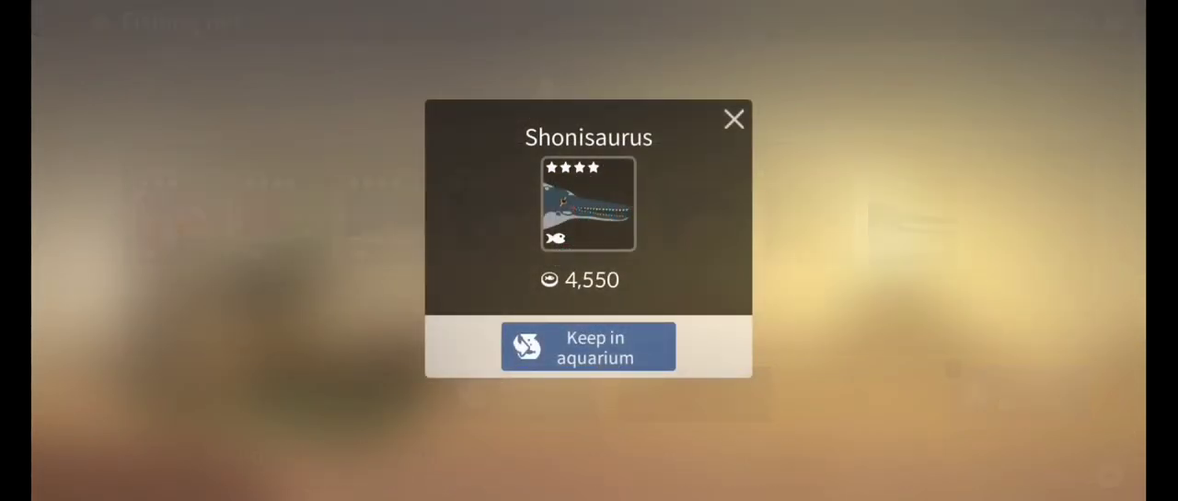
Keep the caught Shonisaurus, worth 4,550 coins, in the aquarium
left_click(589, 346)
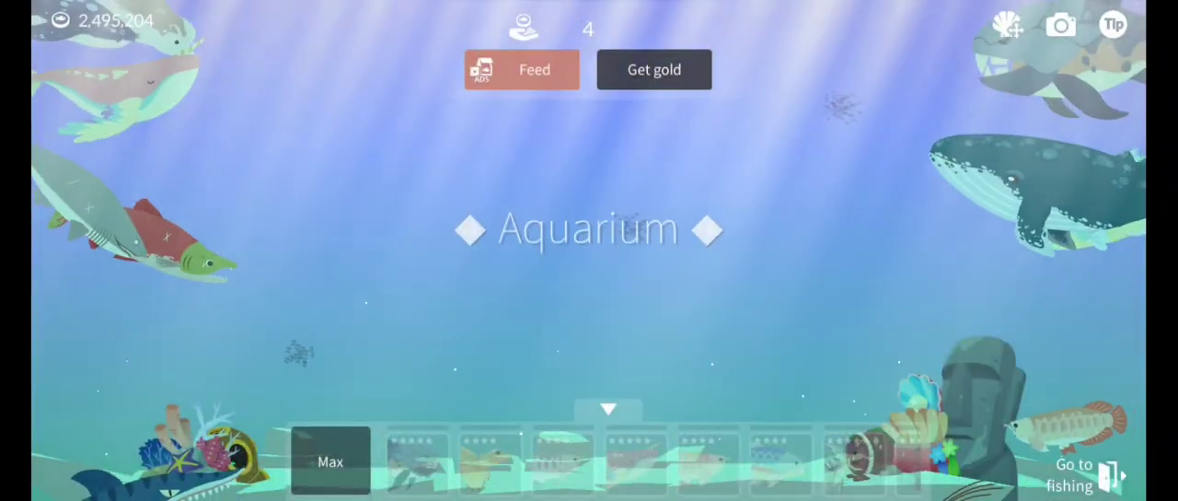